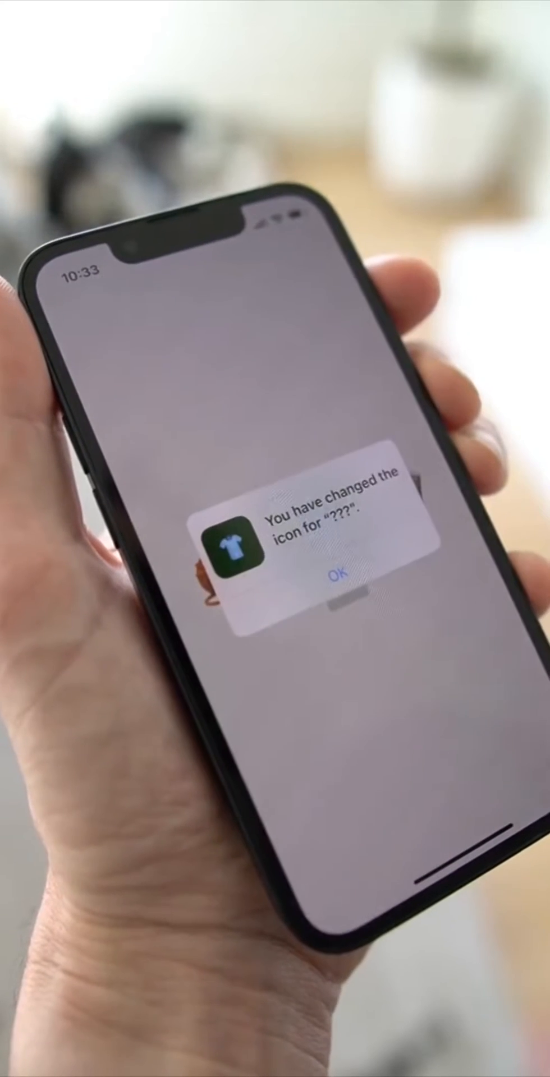
# Confirm the 'You have changed the icon' alert with OK on the iPhone.
pyautogui.click(335, 574)
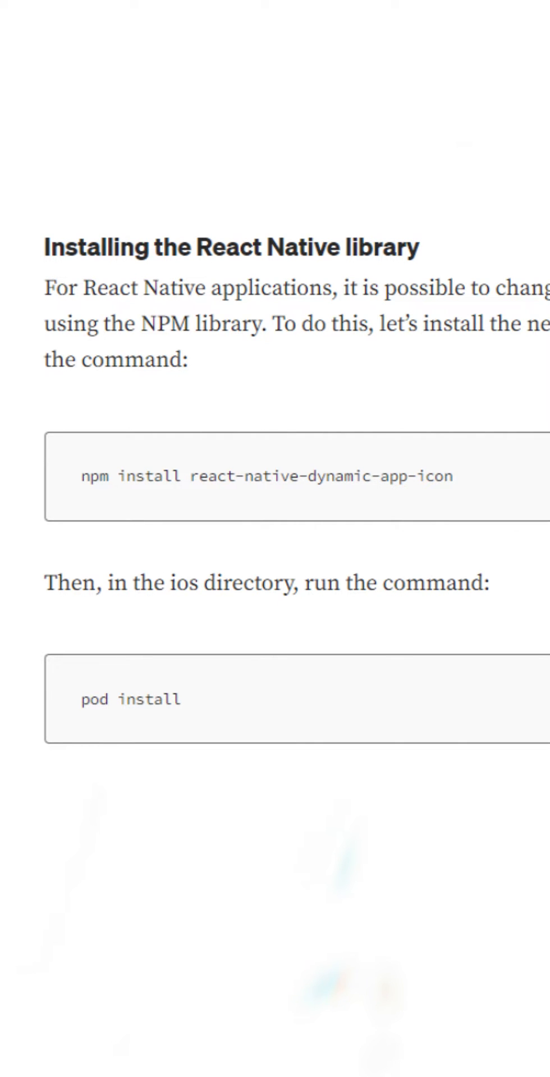
# Scroll to the section with the npm install and pod install commands.
pyautogui.scroll(-3)
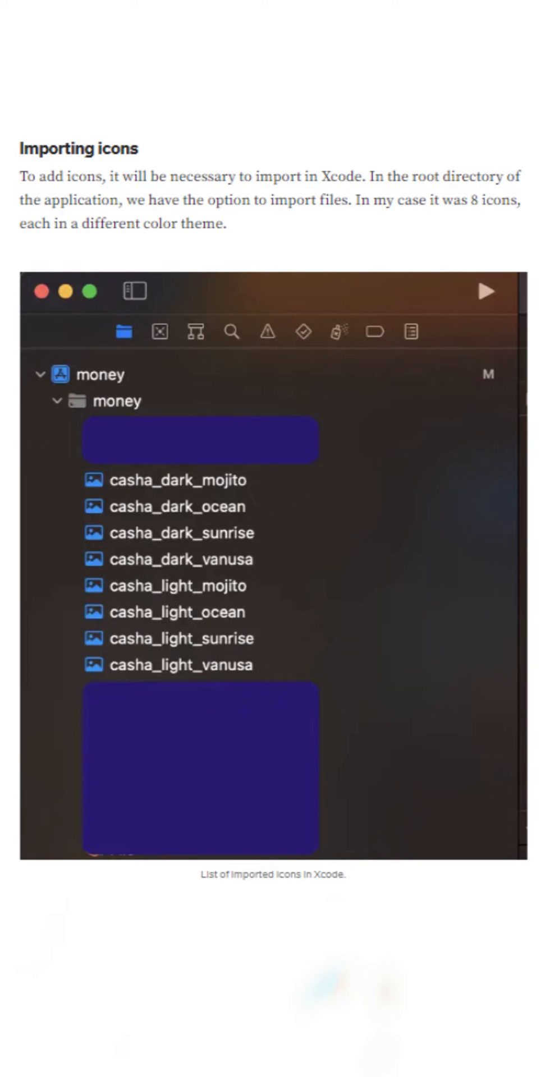
# Scroll past 'Importing icons' to the grid of eight ConstCash app icons.
pyautogui.scroll(-3)
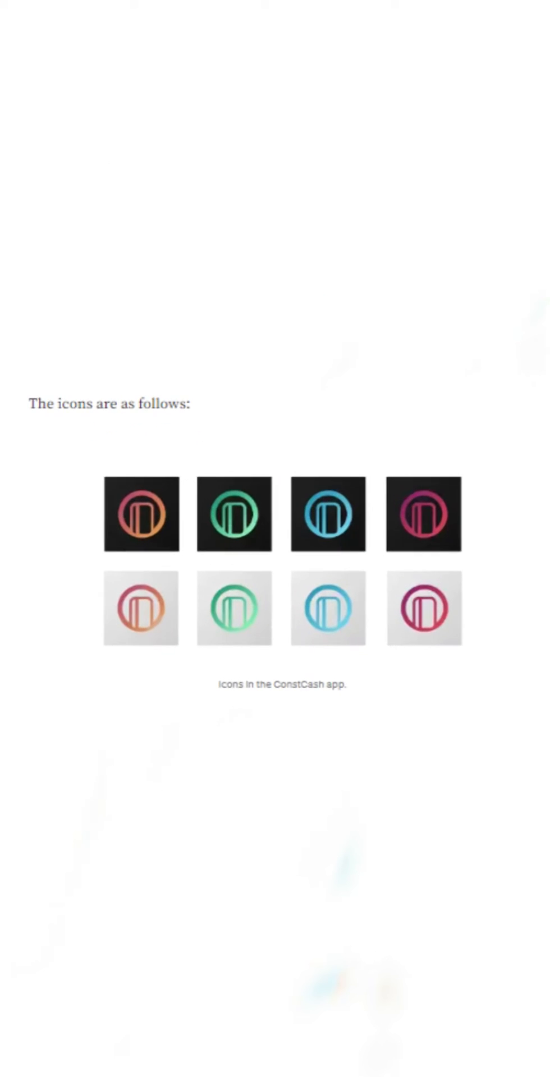